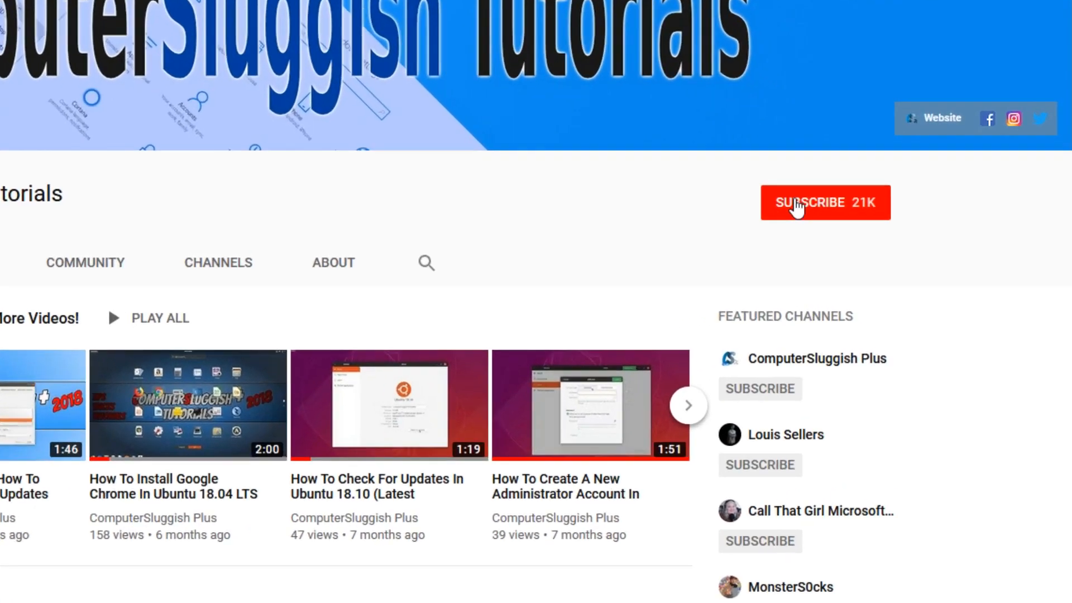
# - Subscribe to the ComputerSluggish Tutorials channel on YouTube
pyautogui.click(825, 202)
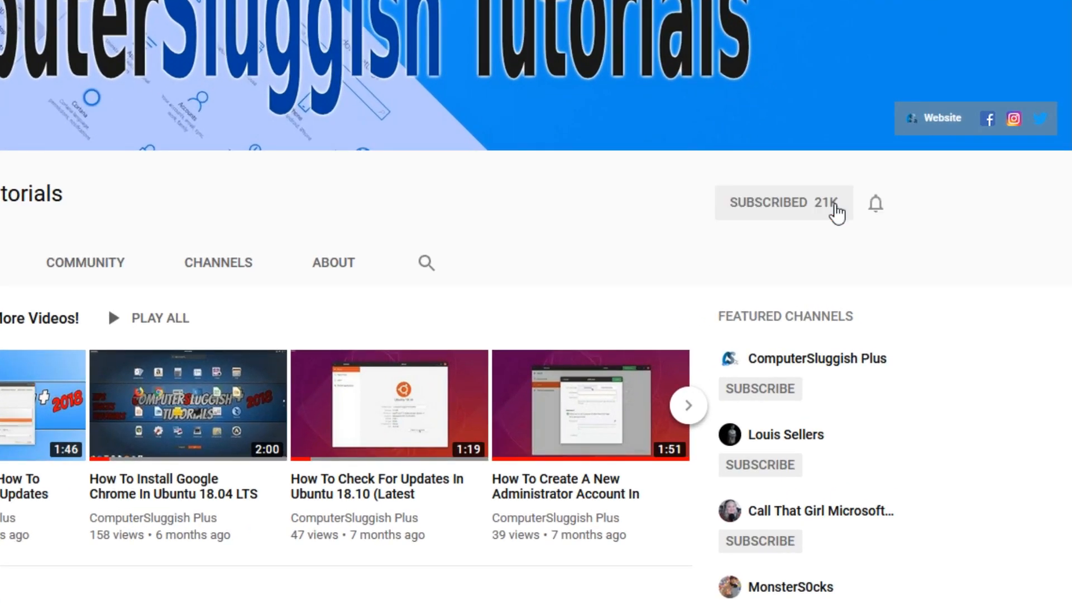
pyautogui.moveTo(876, 204)
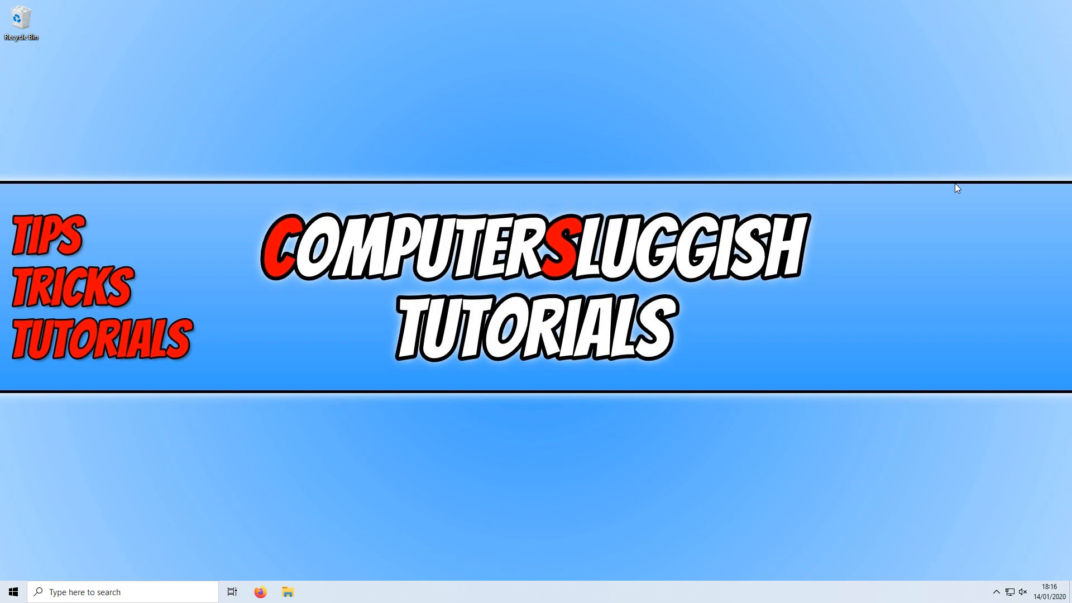
pyautogui.moveTo(799, 179)
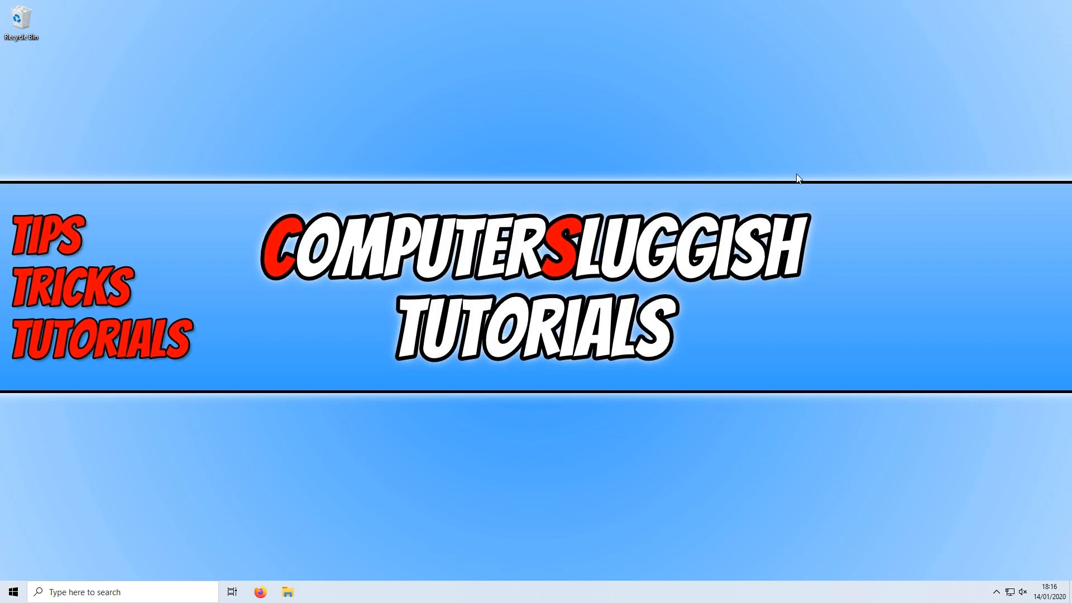
pyautogui.moveTo(202, 411)
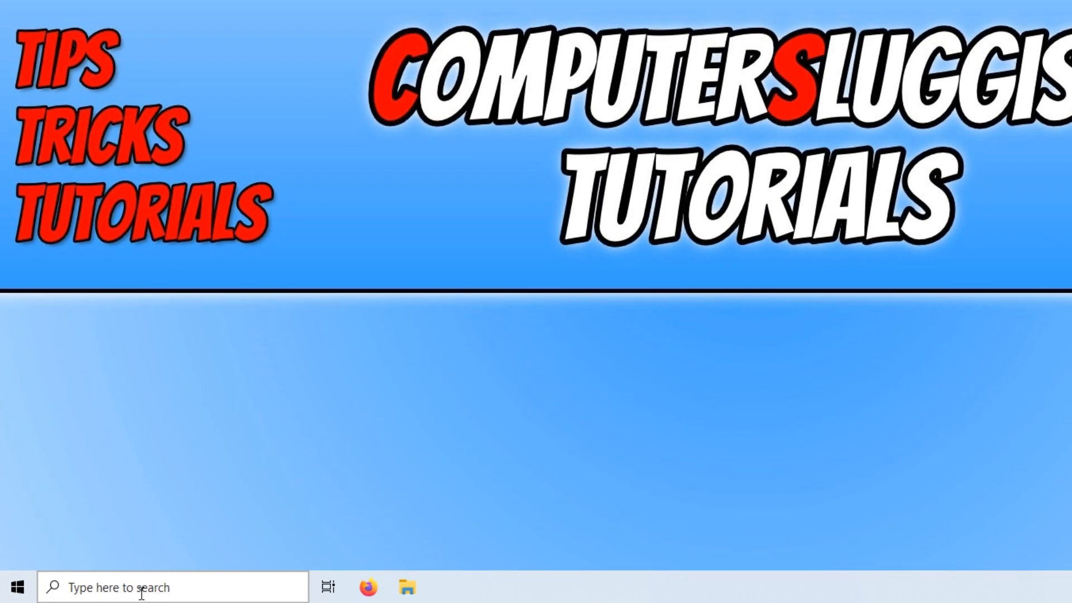
# - Search for cmd and launch Command Prompt as administrator
pyautogui.write('cmd')
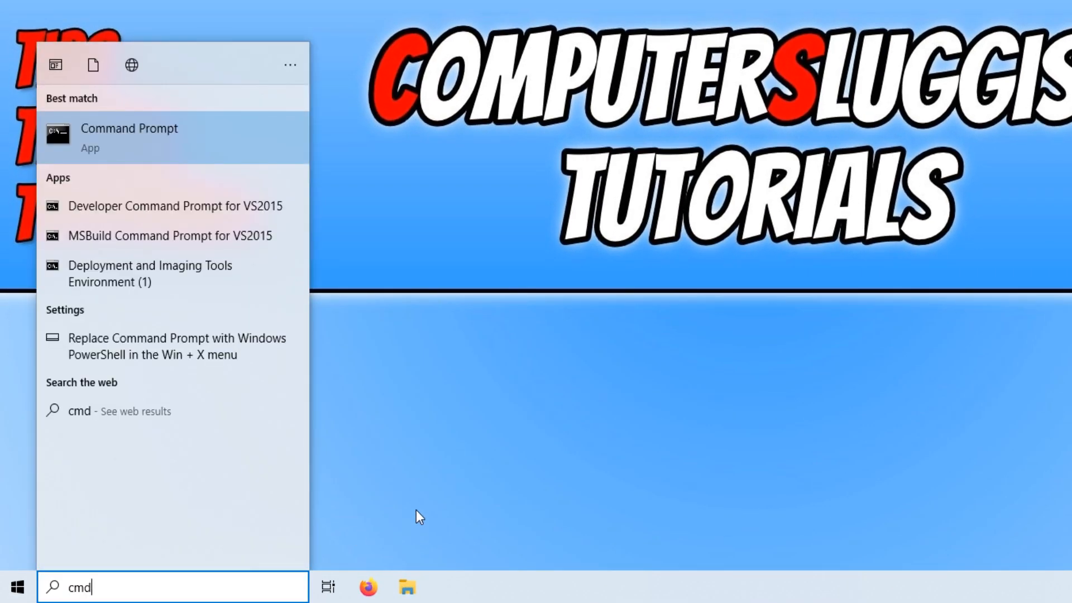
pyautogui.moveTo(190, 151)
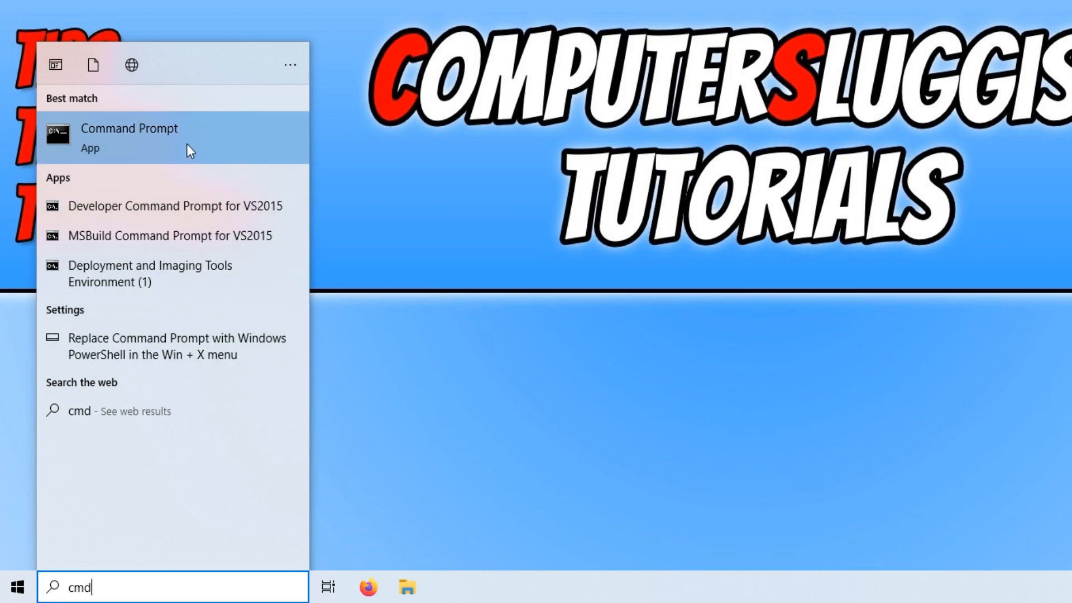
pyautogui.rightClick(129, 137)
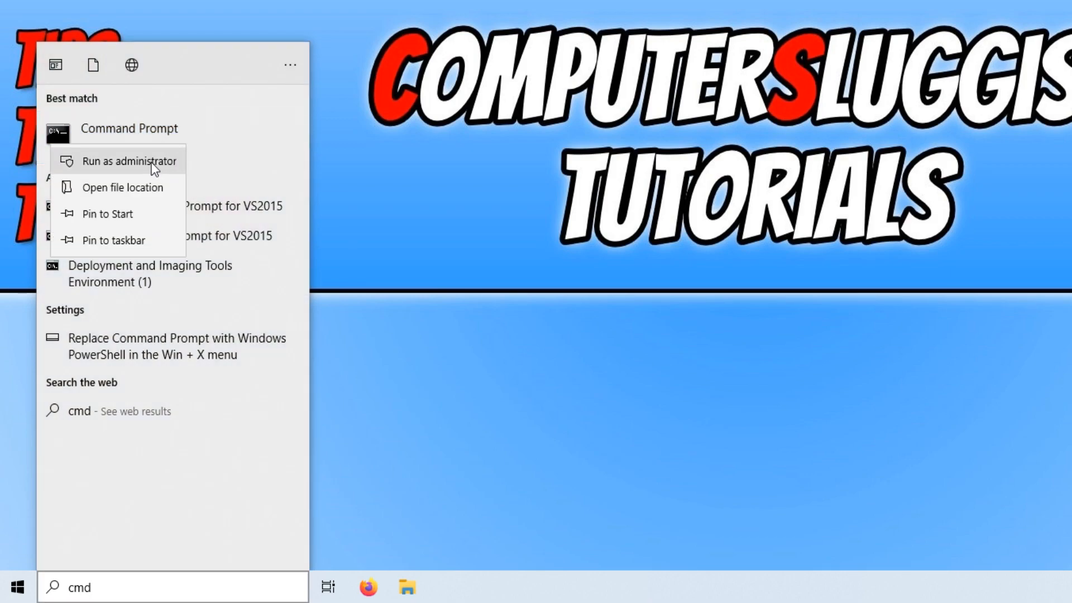
pyautogui.click(127, 161)
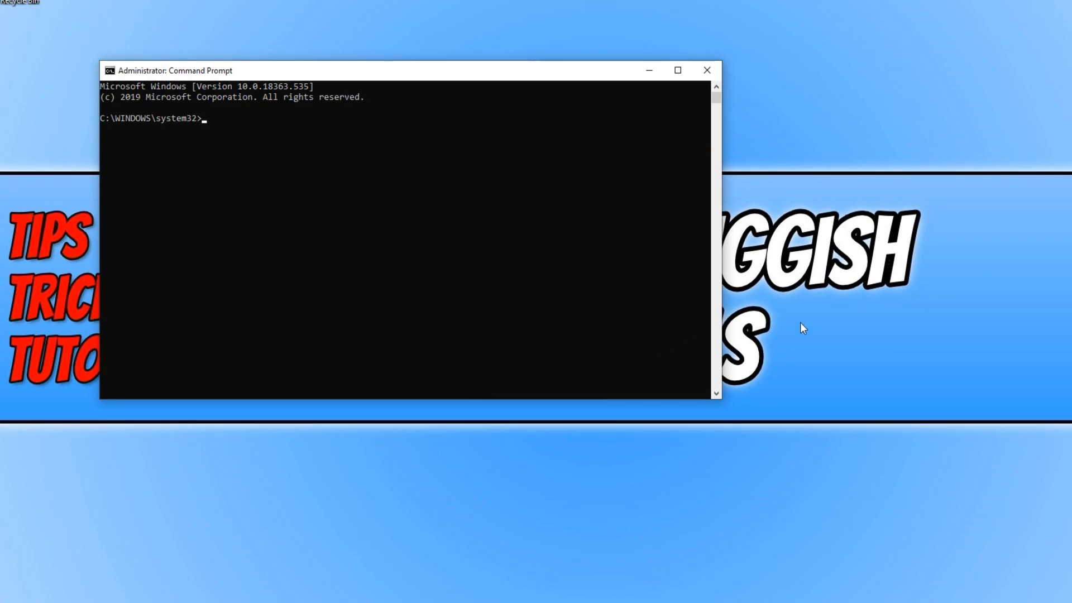
# - Run 'vssadmin list writers' at the administrator Command Prompt
pyautogui.write('va')
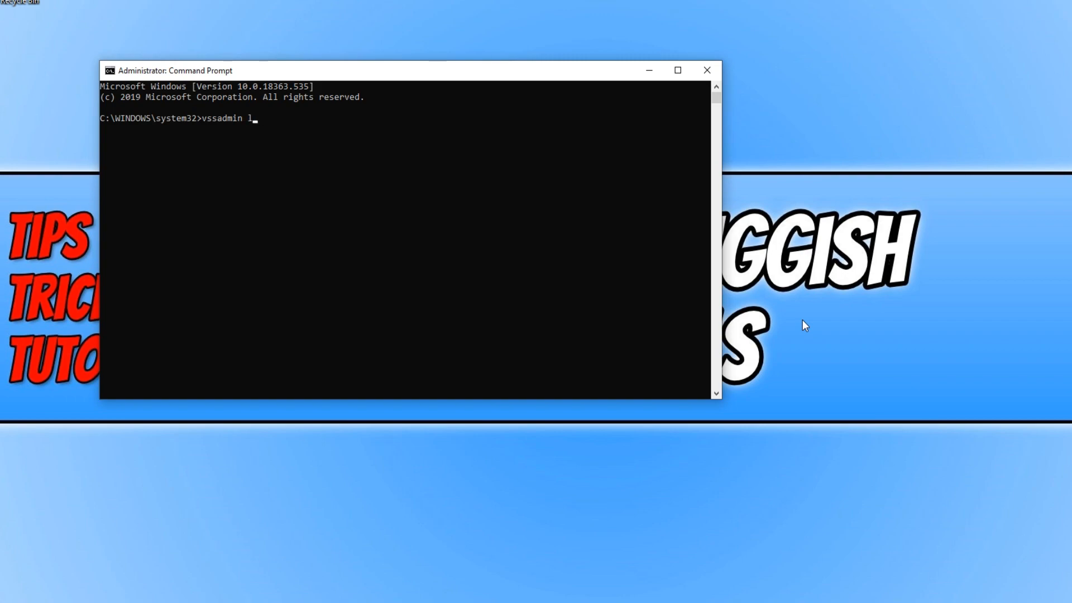
pyautogui.write('ist writ')
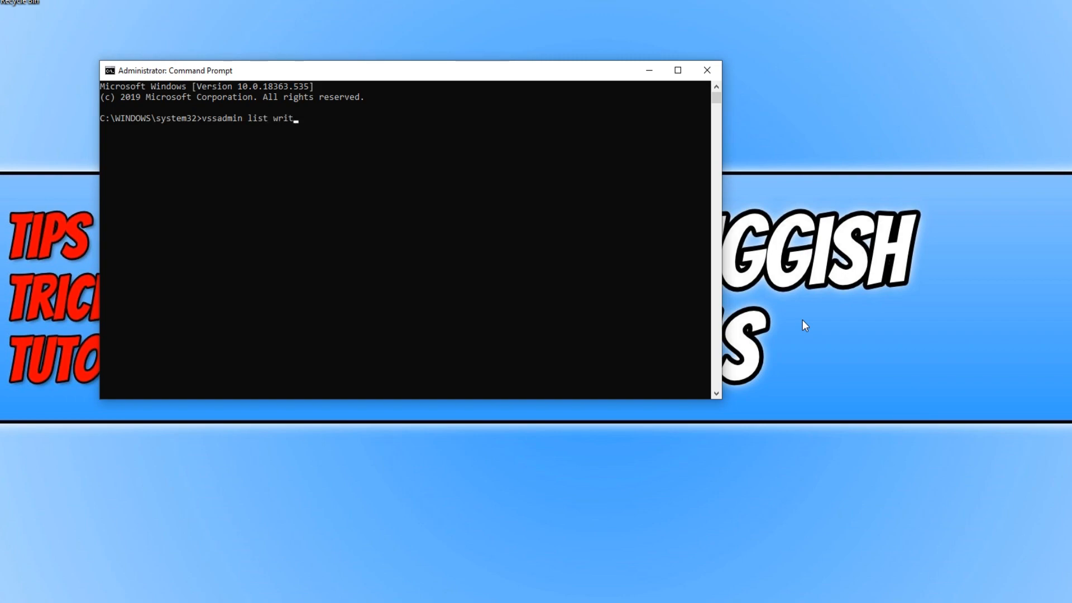
pyautogui.write('ers')
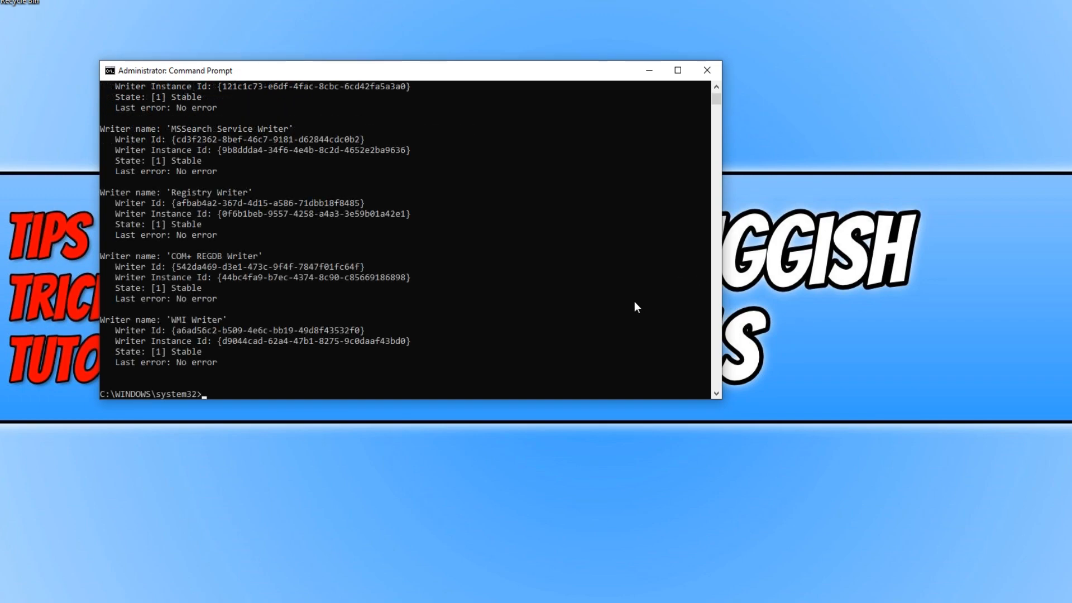
pyautogui.moveTo(536, 317)
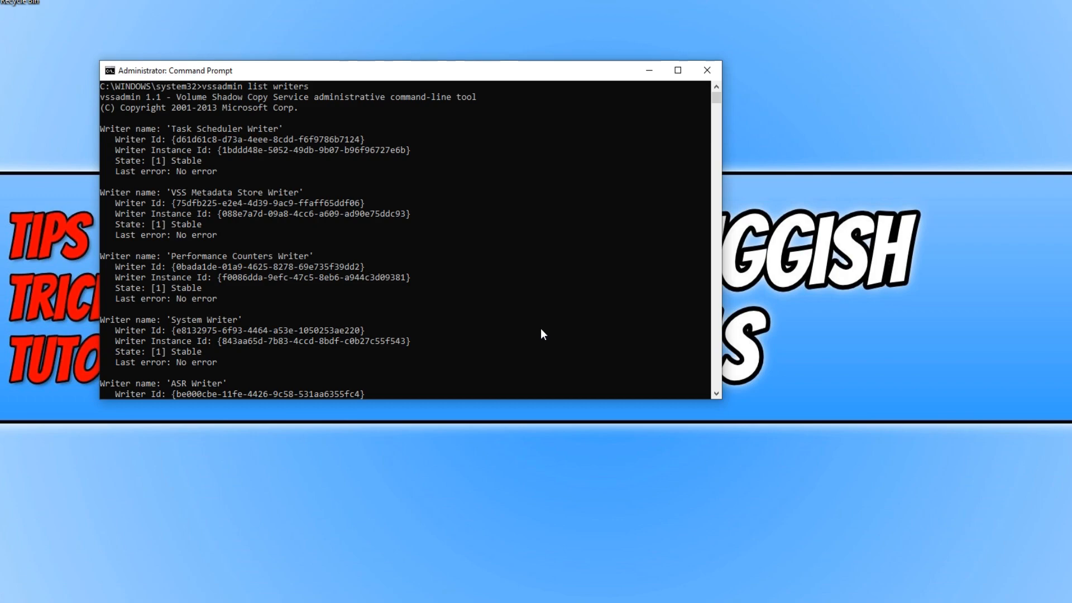
pyautogui.moveTo(556, 331)
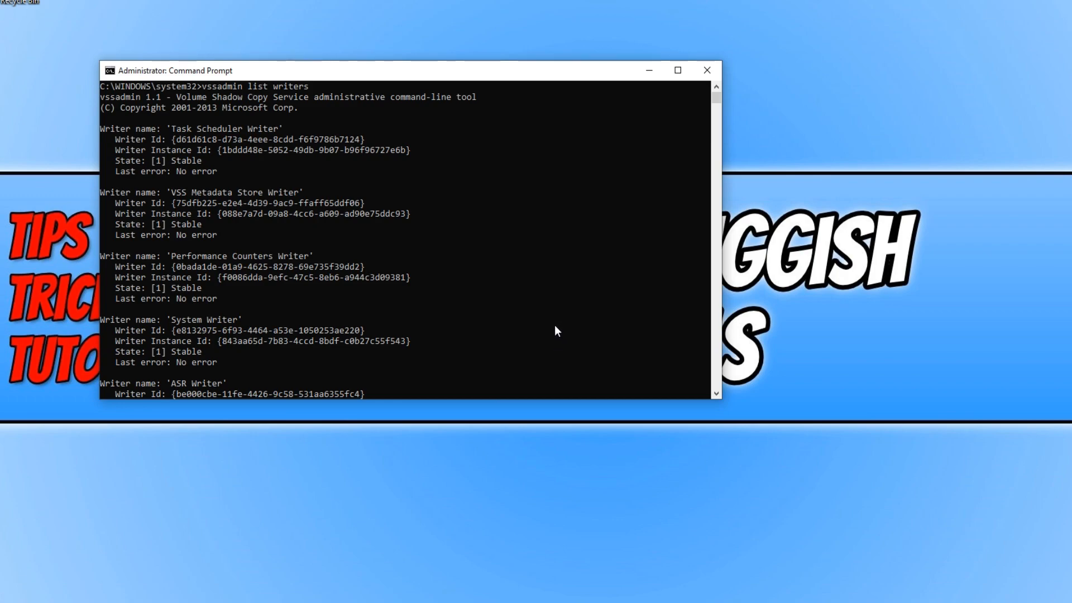